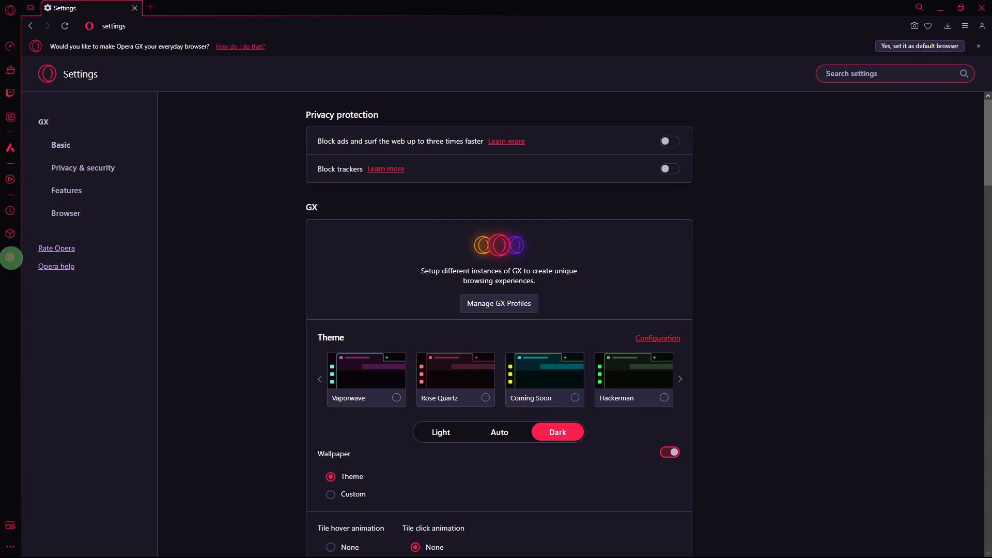
pyautogui.moveTo(19, 265)
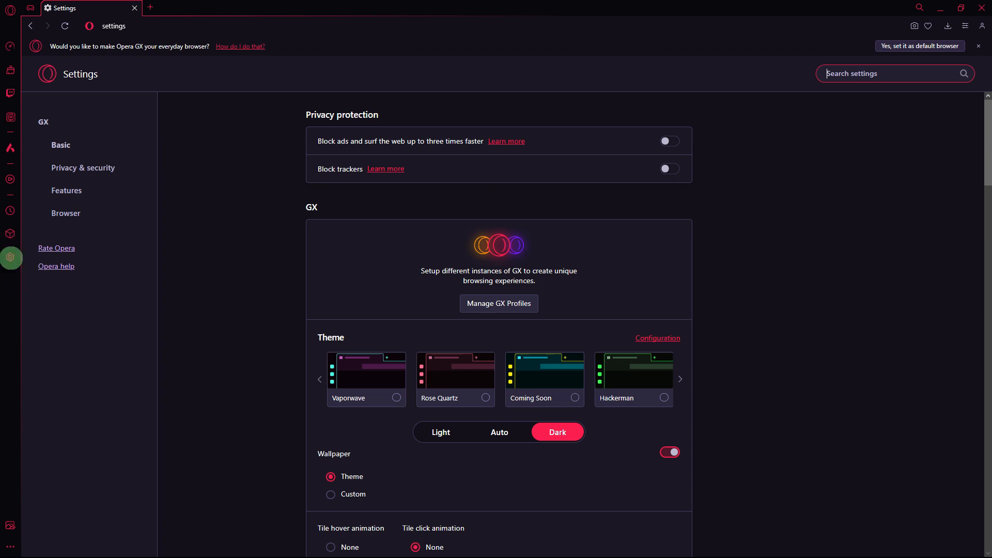
pyautogui.moveTo(56, 266)
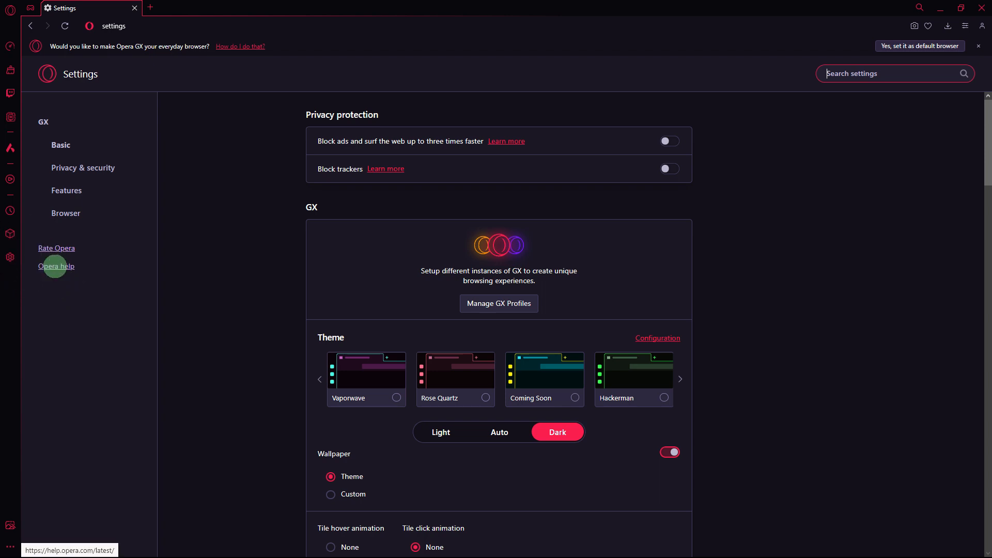
# - Show the installed extensions — Google Translate, Opera Ad Blocker, Opera Wallet — all disabled
pyautogui.click(56, 265)
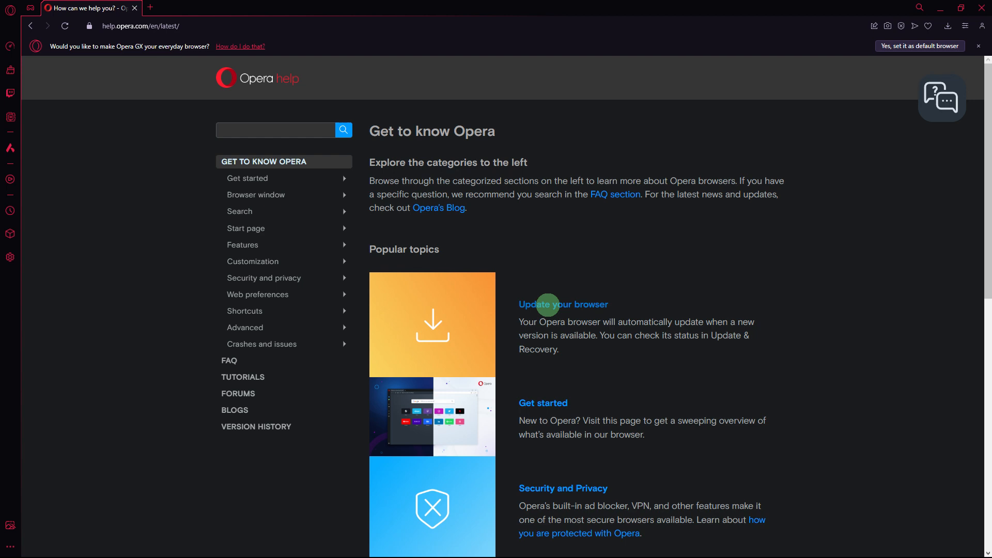
pyautogui.click(10, 257)
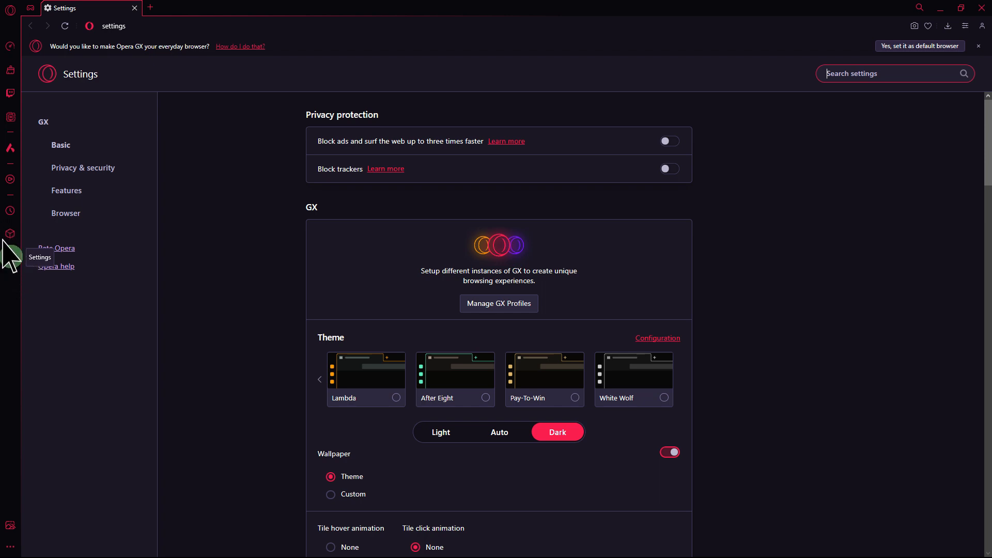
pyautogui.click(83, 167)
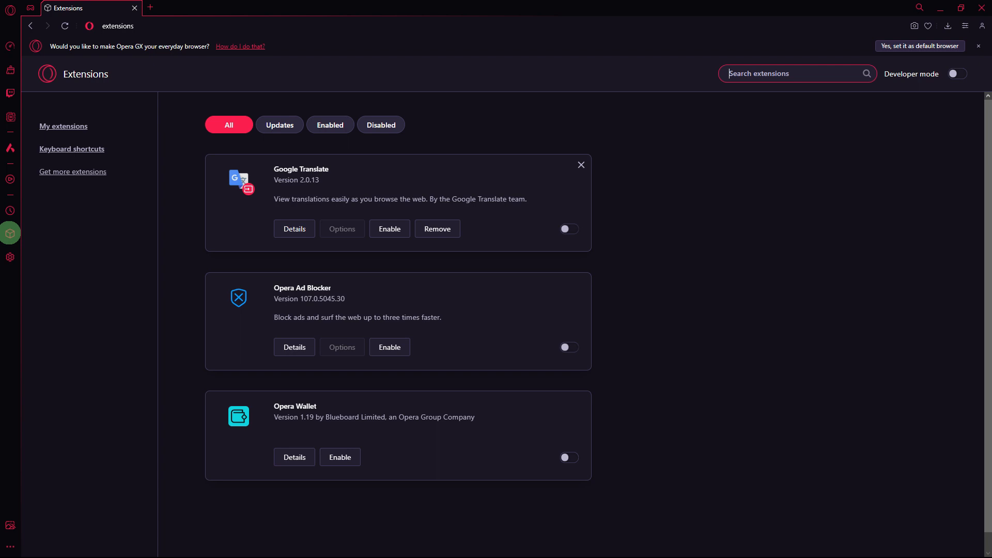
# - Search settings for HARDWARE and switch off 'Use hardware acceleration when available'
pyautogui.write('HARDWARE')
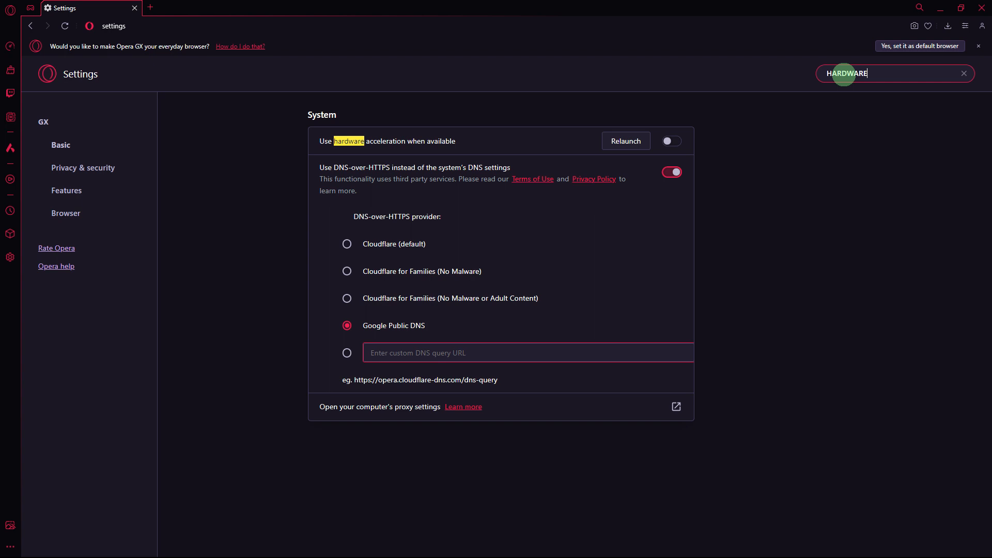
pyautogui.moveTo(844, 75)
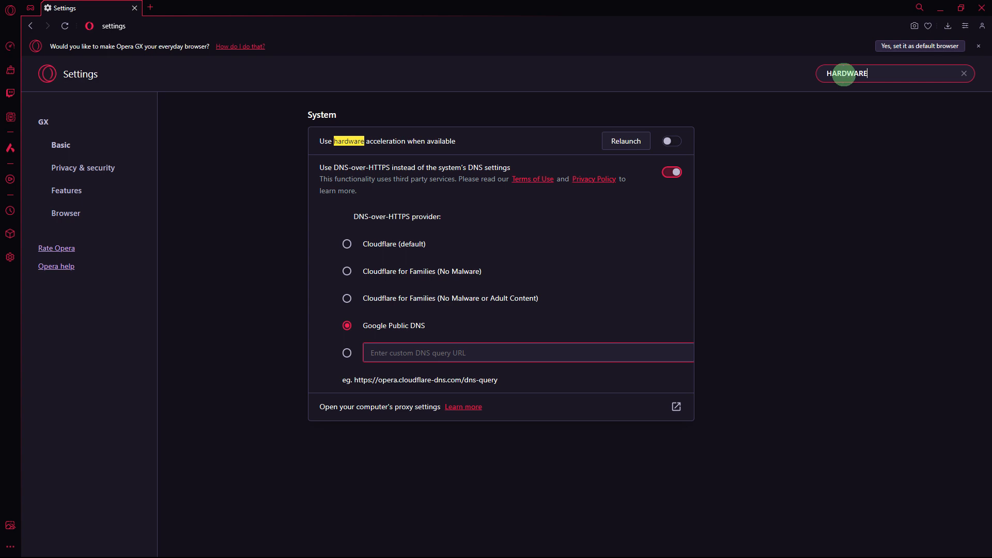
pyautogui.click(671, 171)
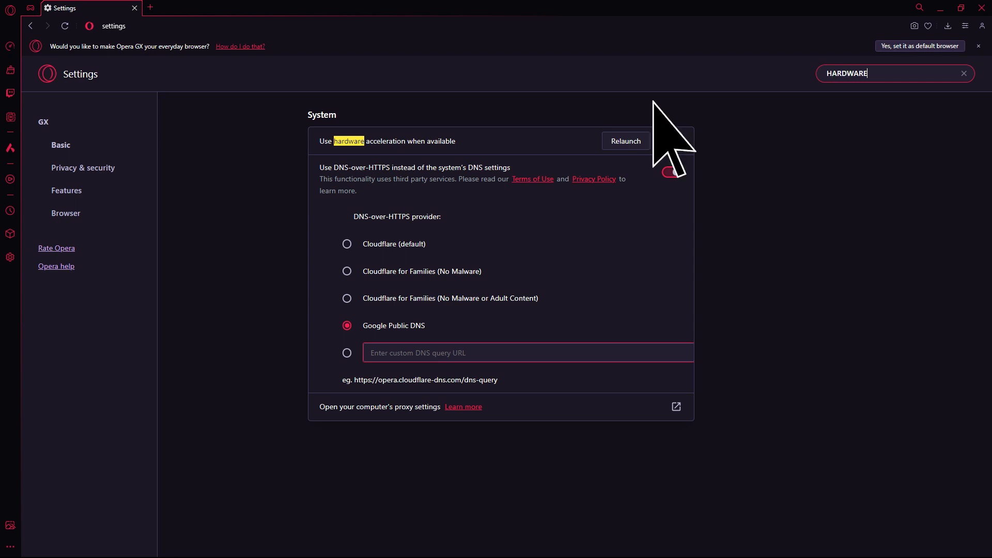
pyautogui.click(671, 141)
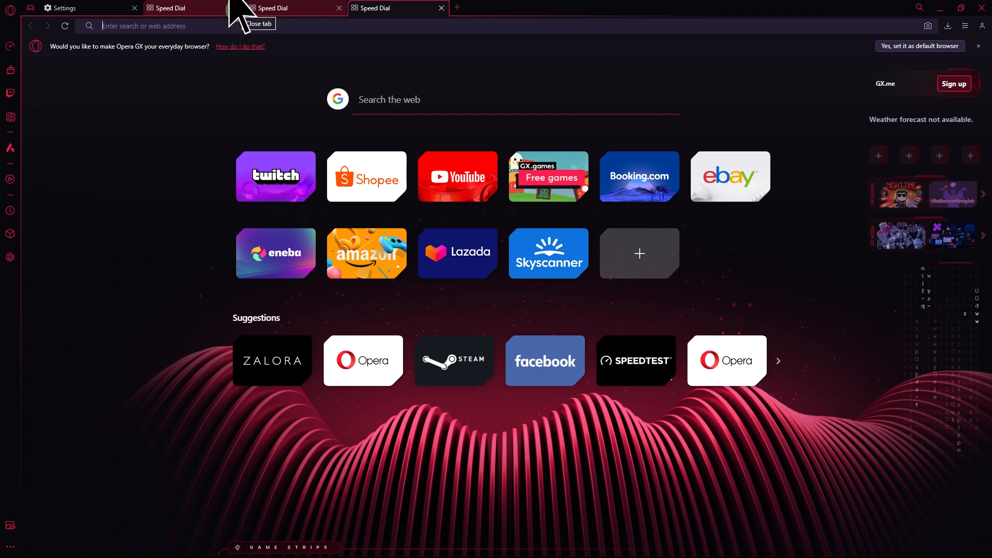
pyautogui.moveTo(339, 13)
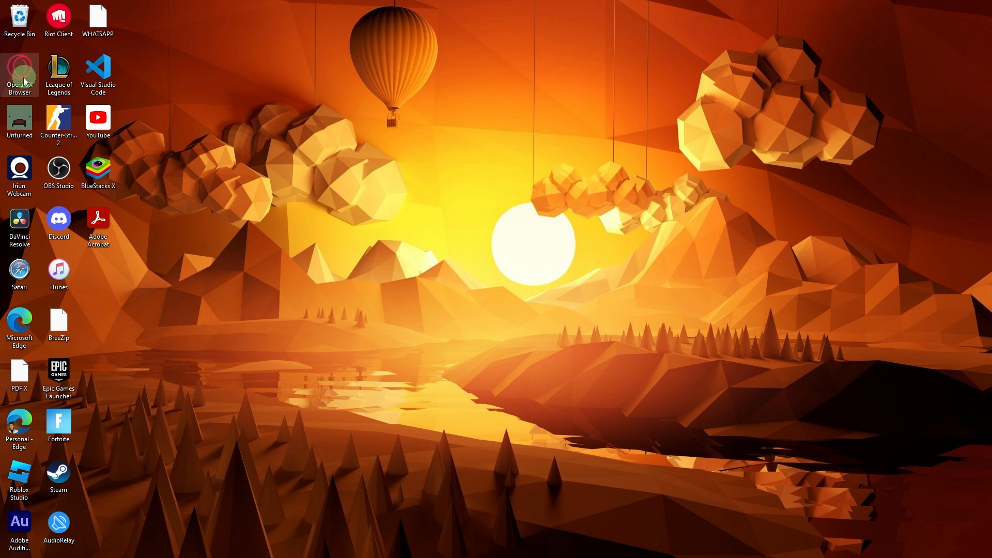
# - View the Opera GX desktop shortcut's Properties on the Compatibility settings
pyautogui.rightClick(18, 72)
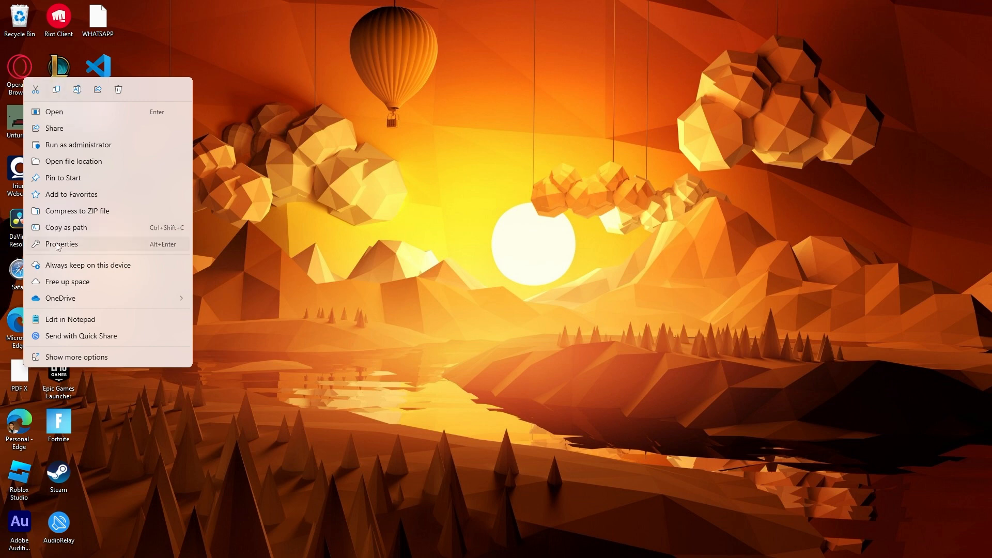
pyautogui.click(61, 244)
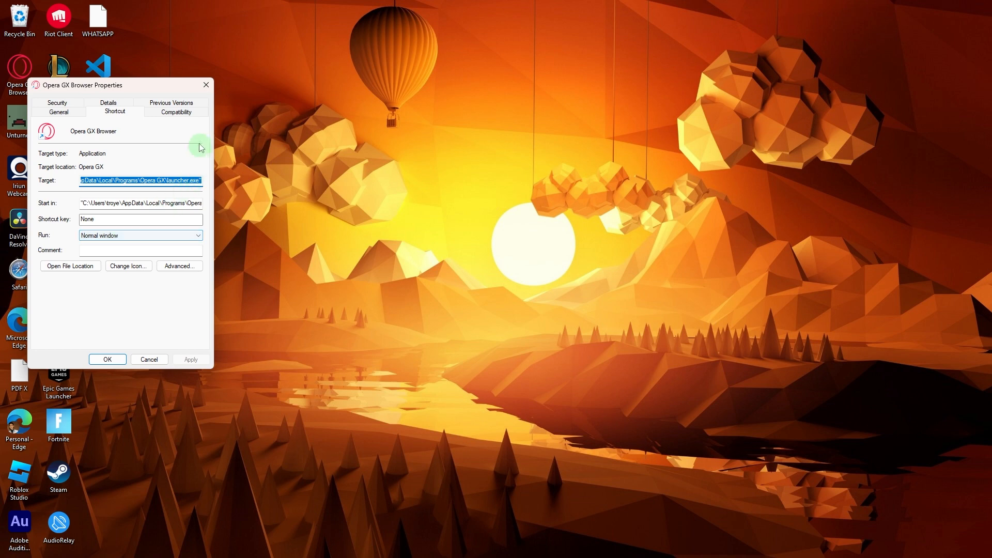
pyautogui.click(176, 112)
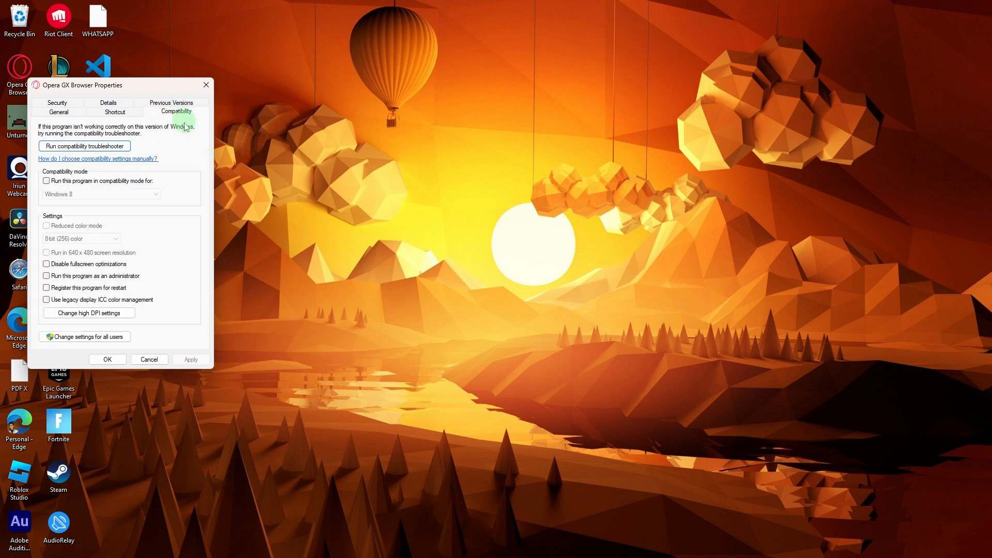
pyautogui.click(46, 180)
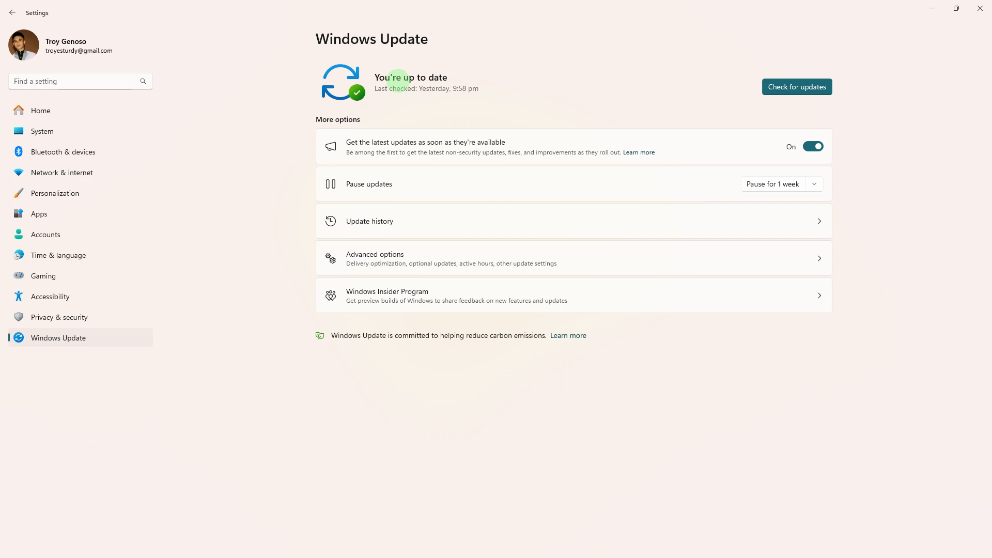
pyautogui.moveTo(392, 70)
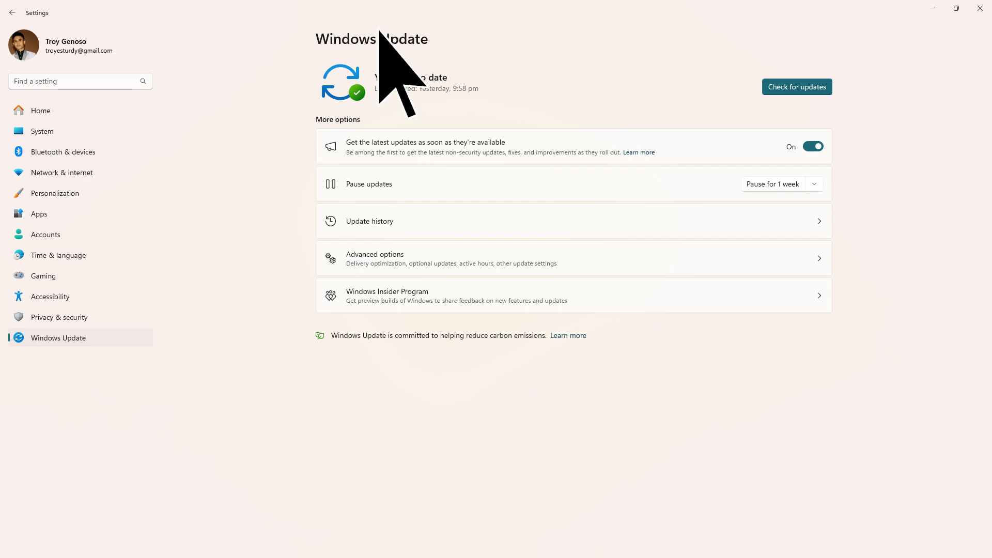
pyautogui.moveTo(392, 80)
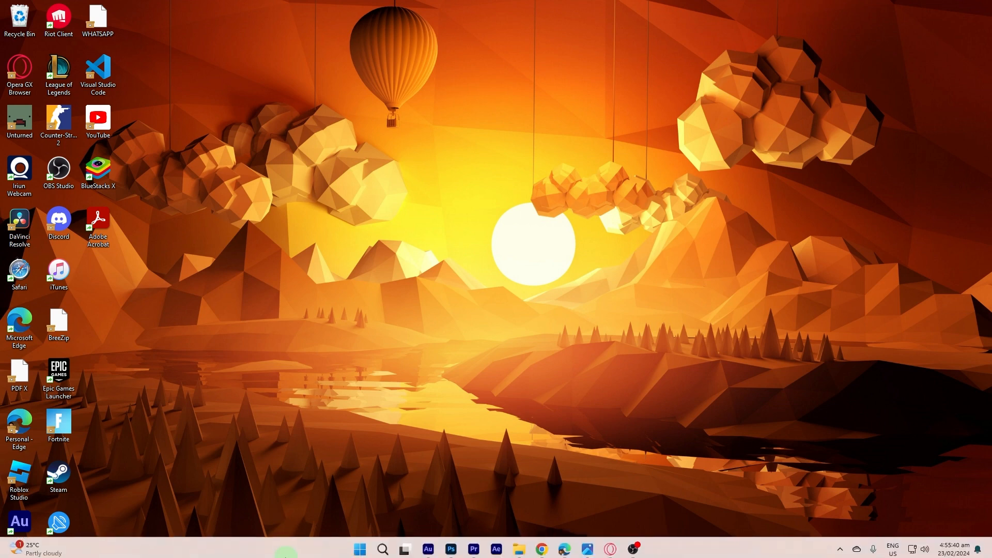
# - Launch Task Manager from the taskbar and bring up actions for the Microsoft Edge process
pyautogui.rightClick(342, 546)
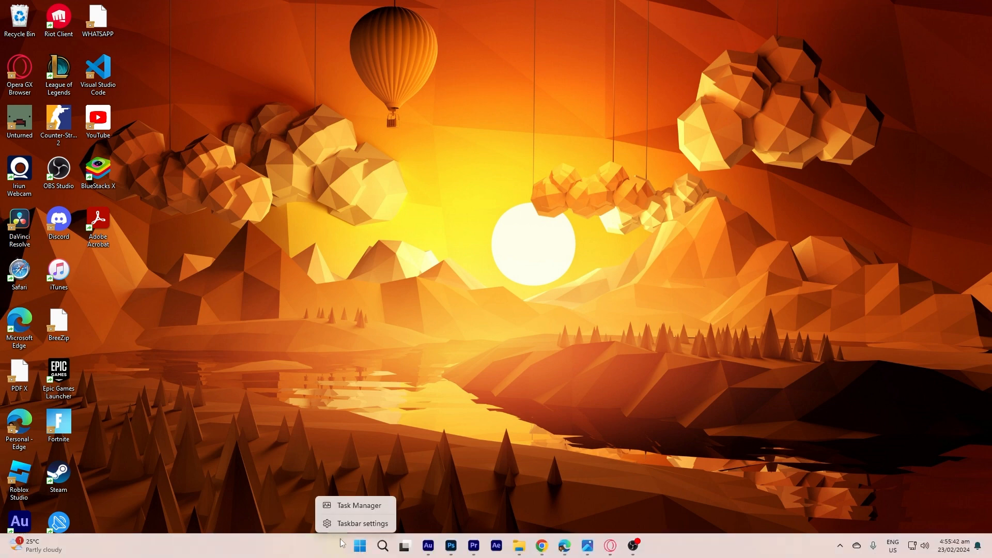
pyautogui.click(347, 508)
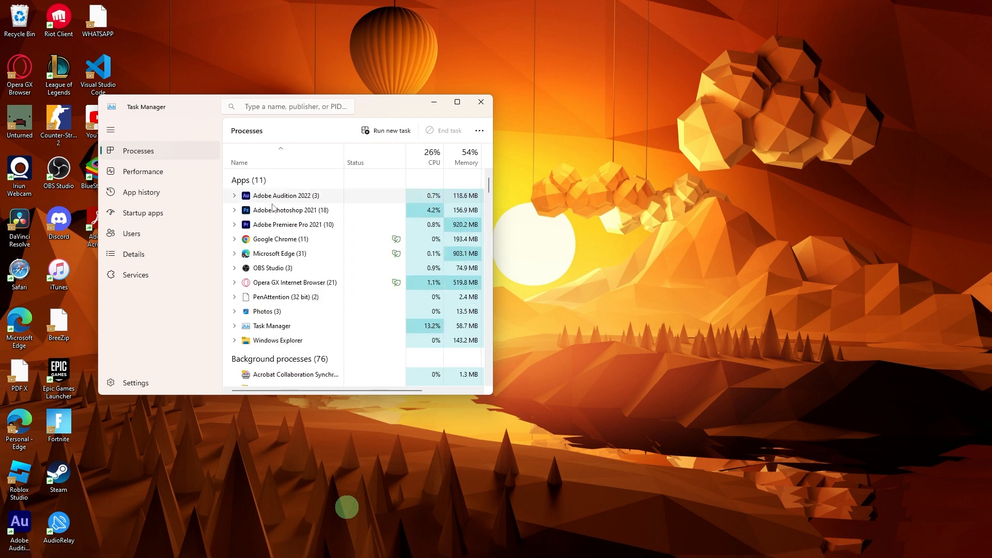
pyautogui.scroll(-3)
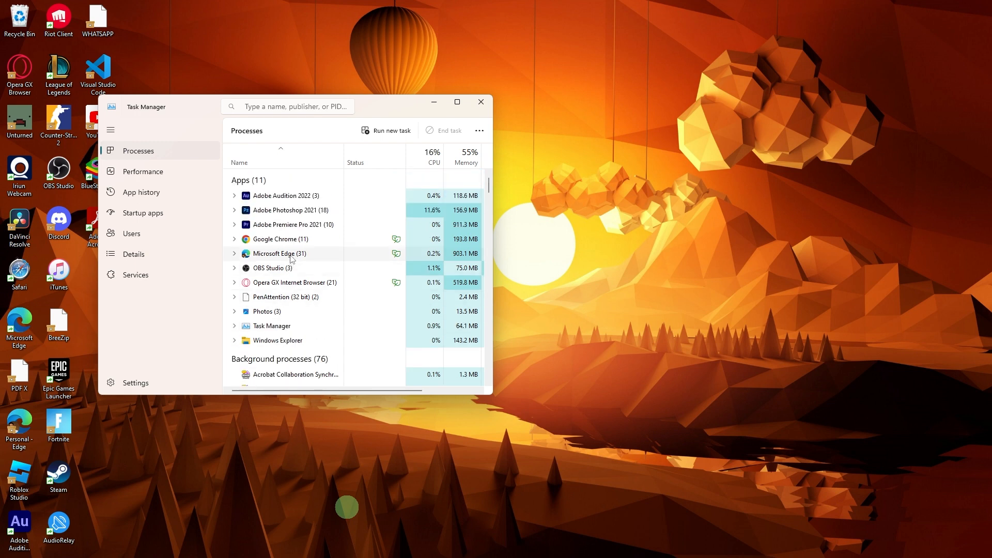
pyautogui.rightClick(280, 253)
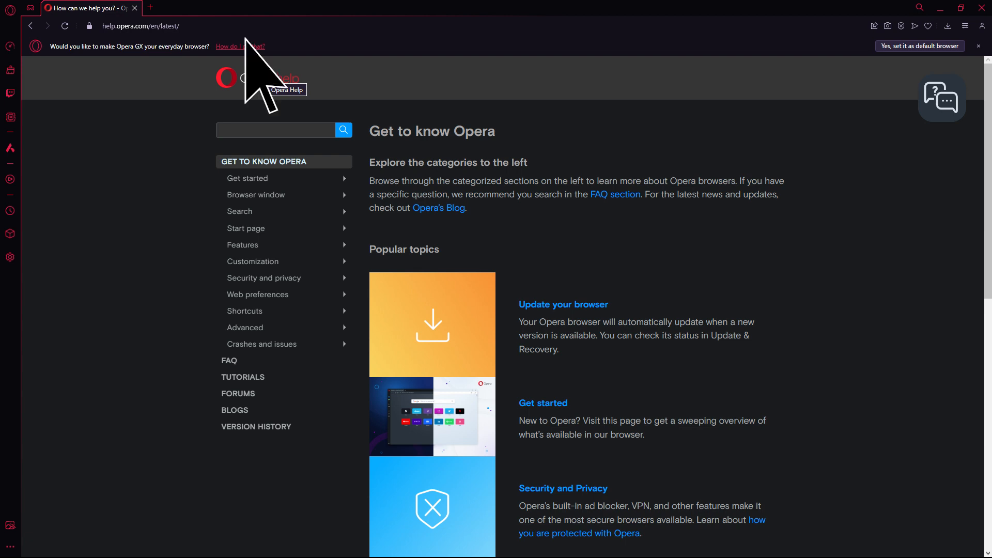
pyautogui.moveTo(260, 83)
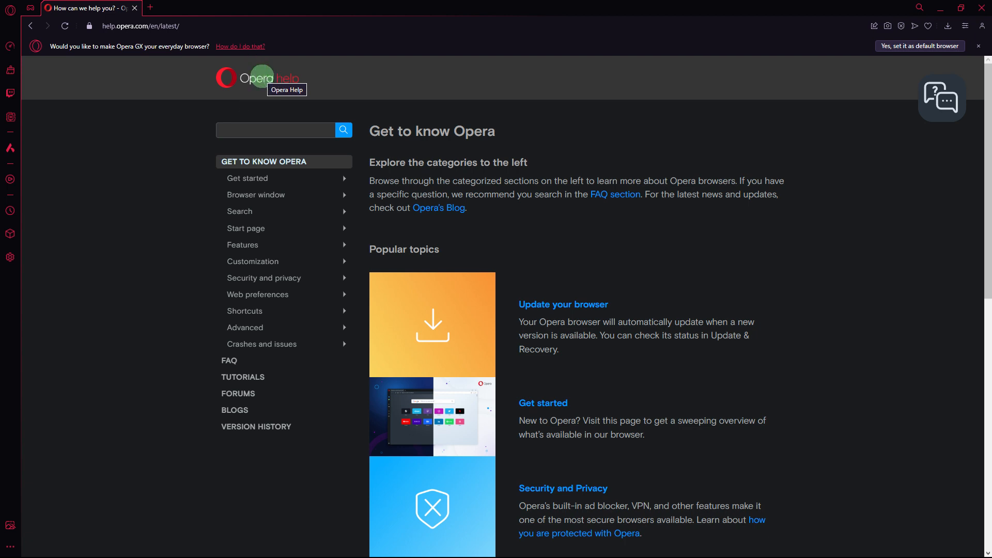